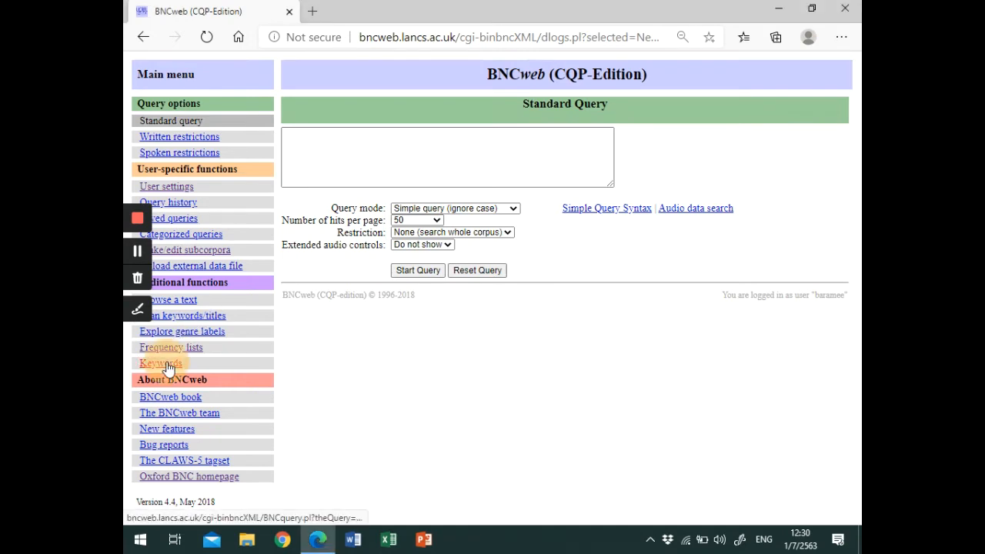
Open the Keywords page from Additional functions and highlight the frequency list 1 label
click(160, 362)
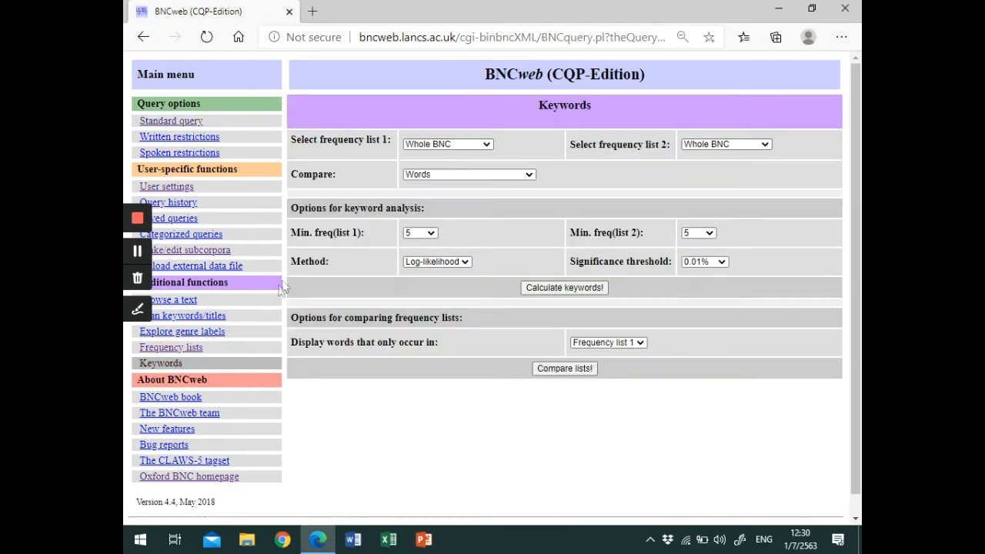
double_click(344, 139)
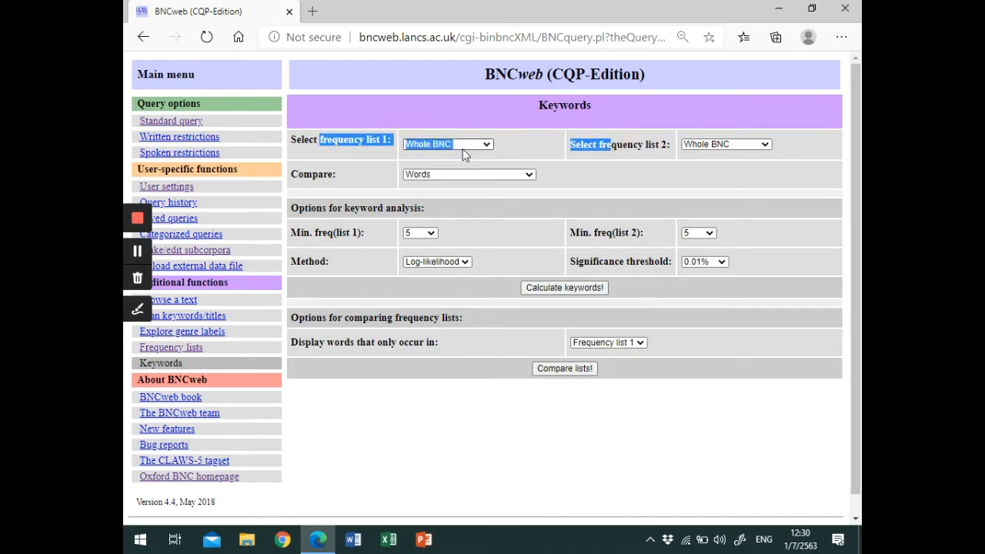
mouse_move(473, 137)
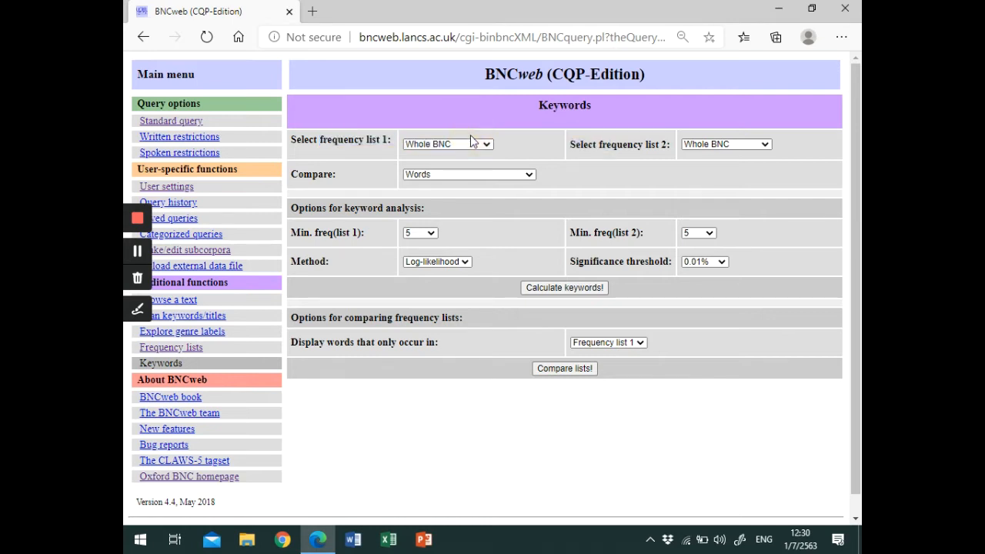
mouse_move(644, 160)
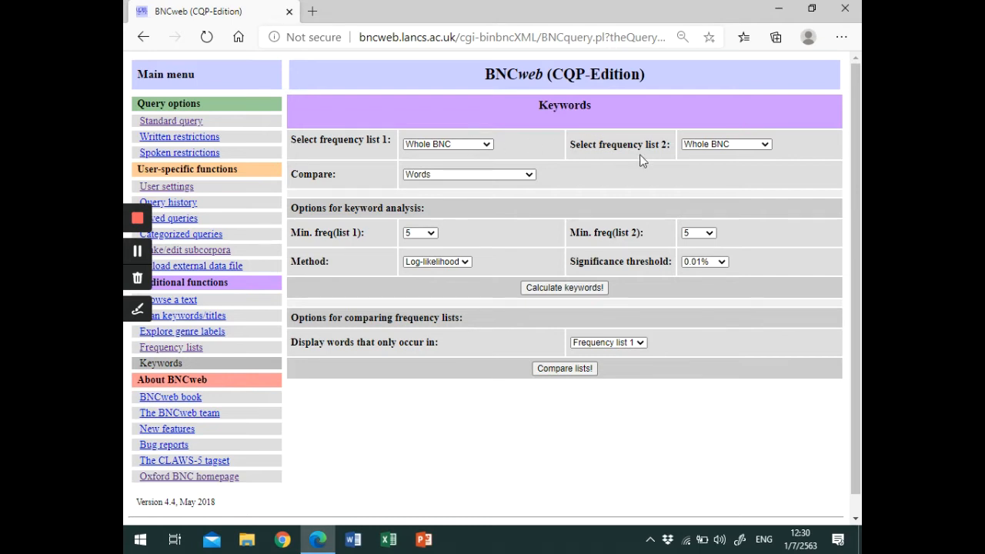
mouse_move(641, 147)
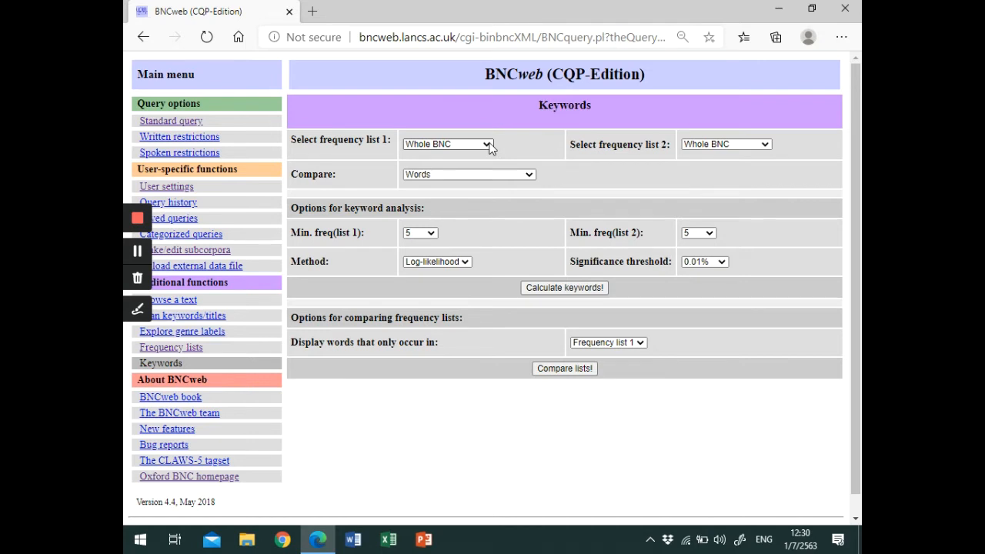
Choose Spoken component as frequency list 1 and keep Whole BNC as list 2
click(446, 144)
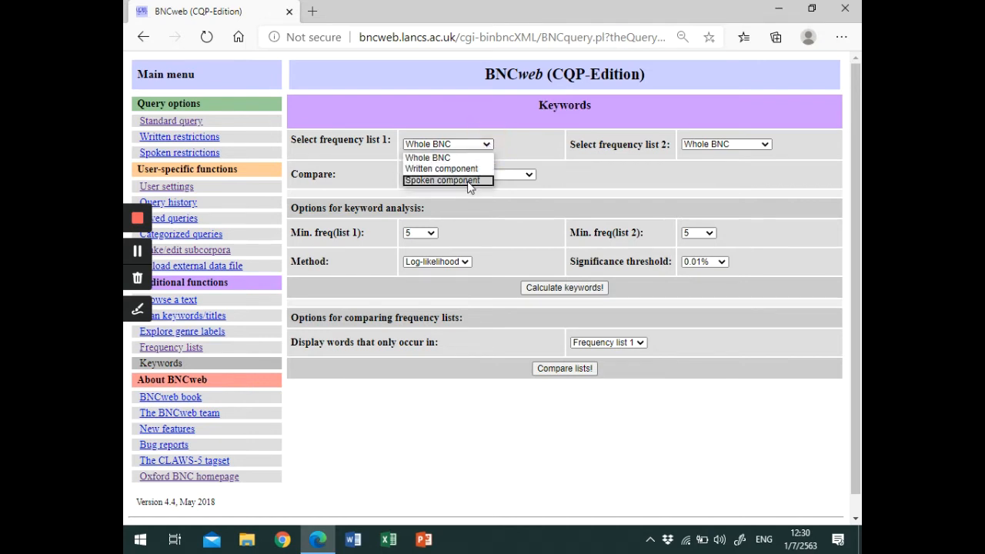
click(443, 181)
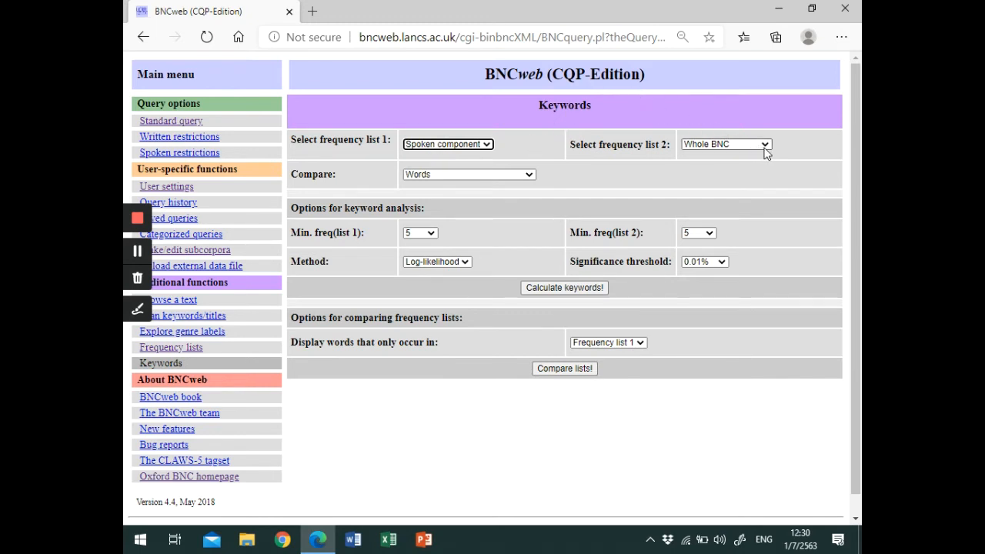
click(723, 144)
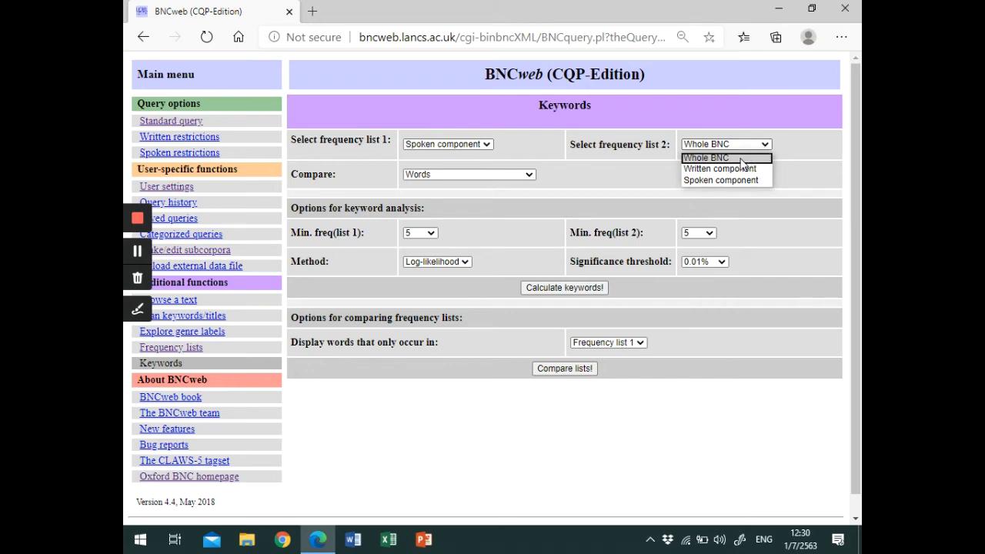
click(704, 158)
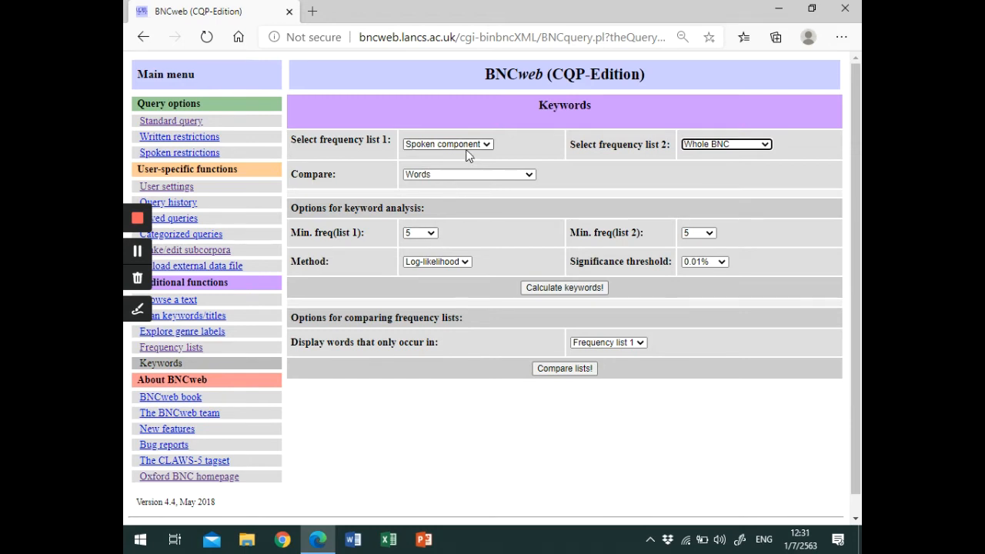
click(467, 174)
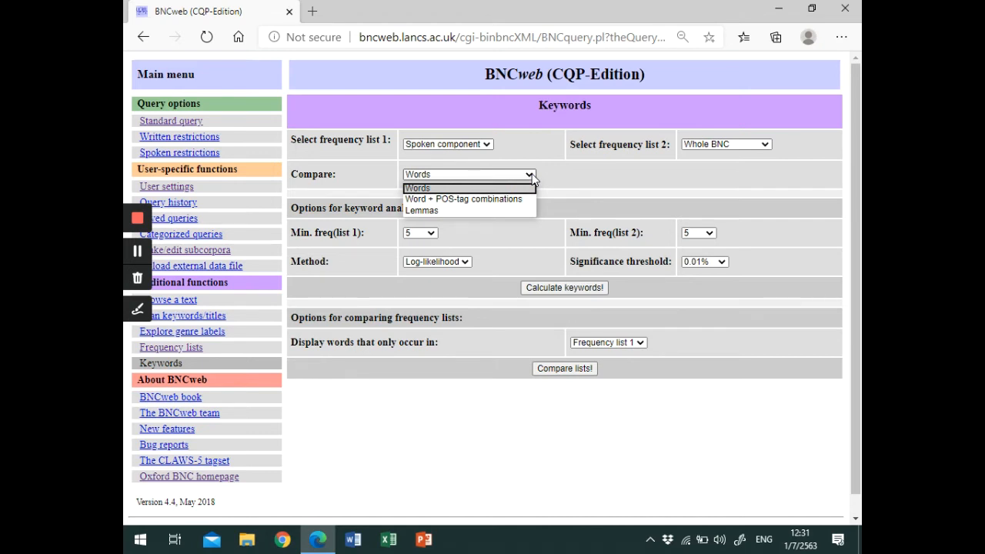
mouse_move(516, 199)
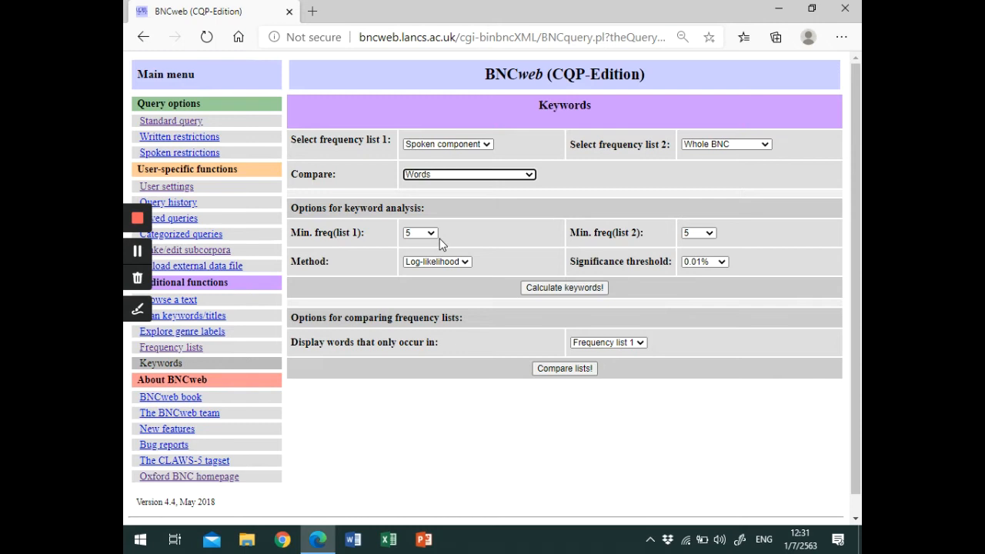
mouse_move(475, 279)
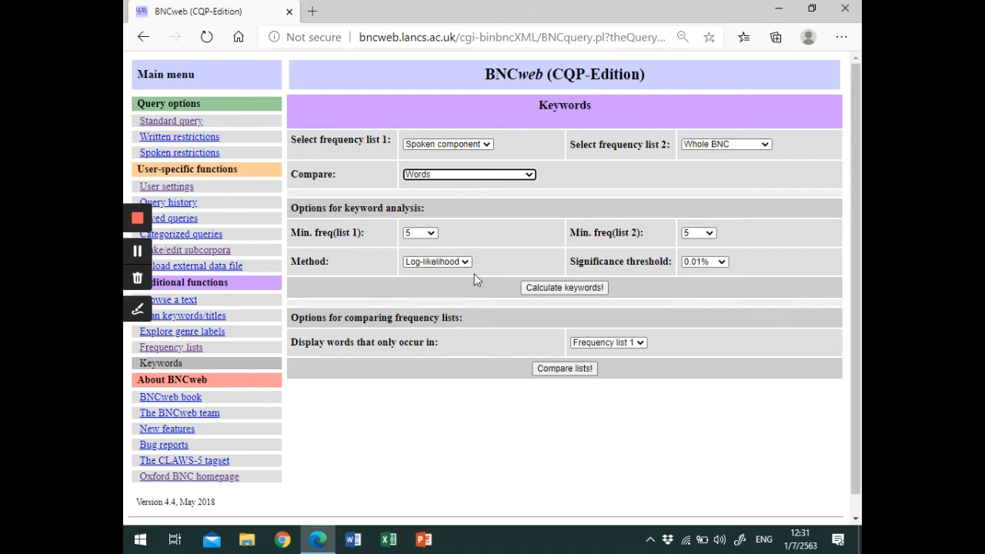
mouse_move(483, 260)
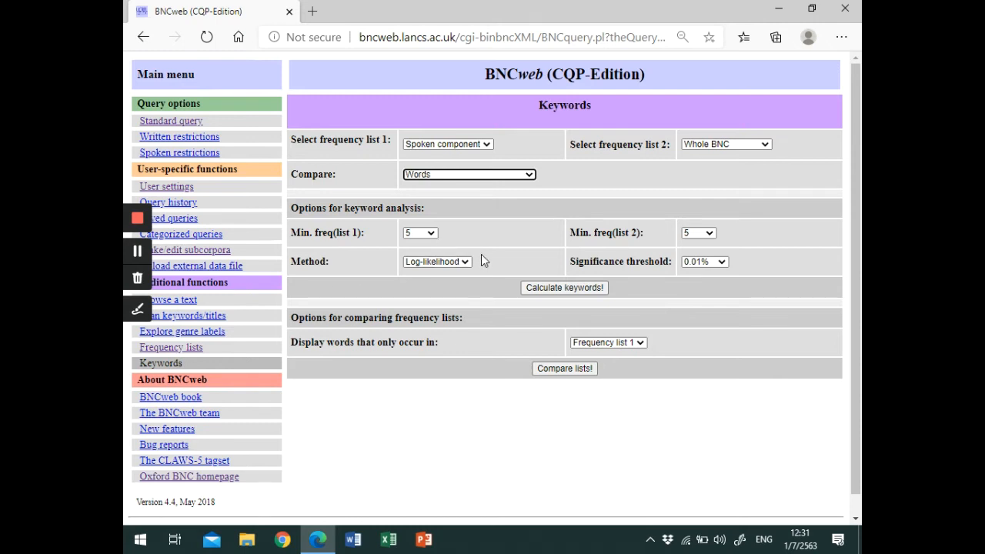
click(436, 262)
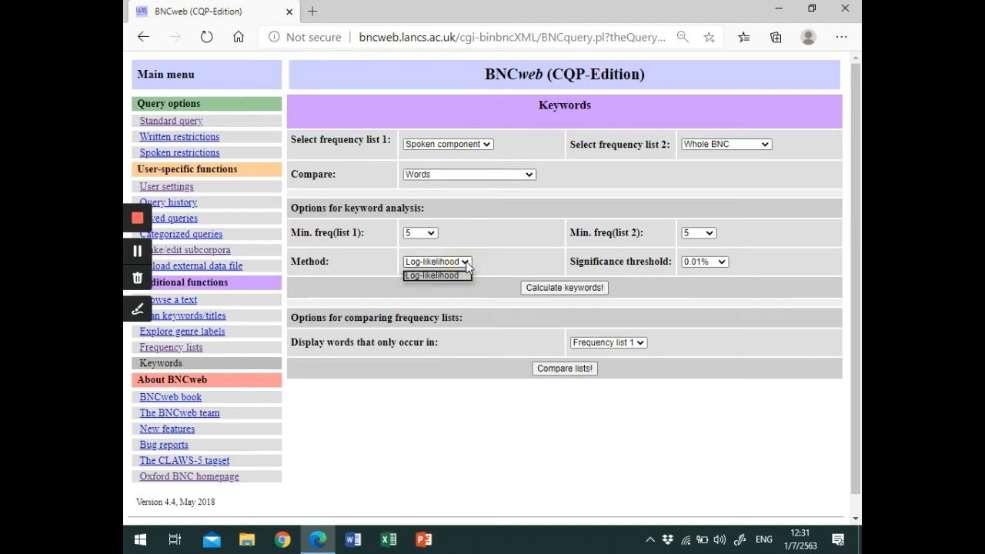
click(436, 262)
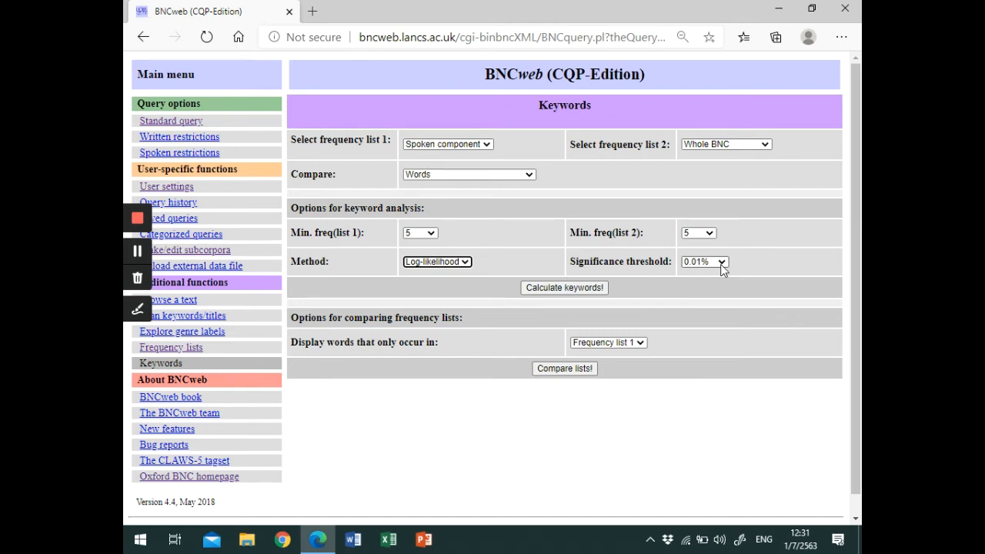
click(721, 262)
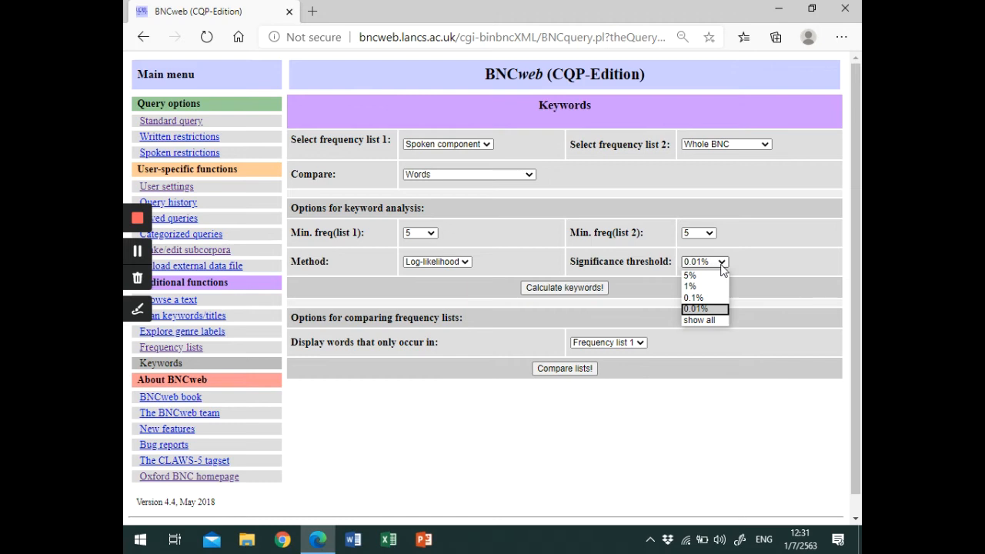
click(694, 309)
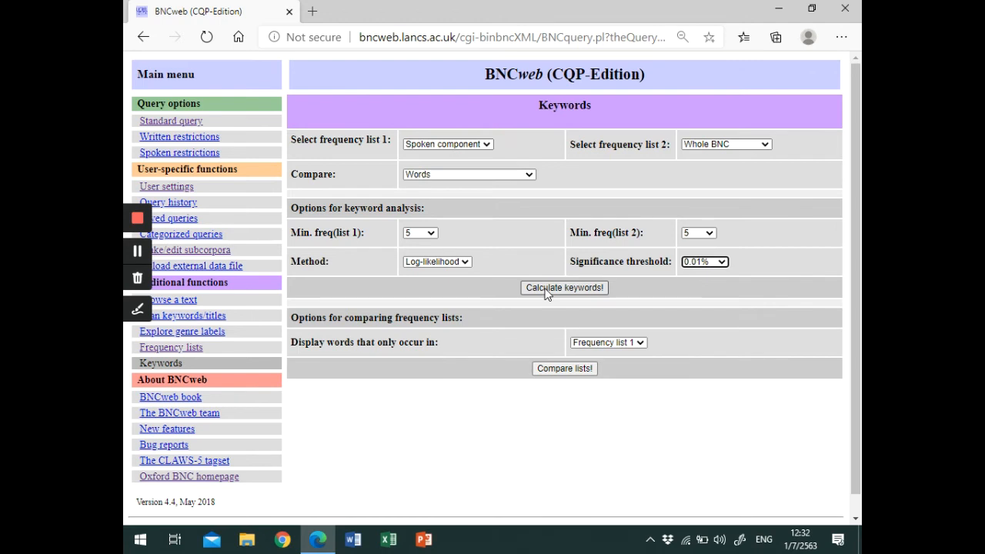
Calculate keywords for Spoken versus Whole BNC, ranked by log-likelihood
click(564, 287)
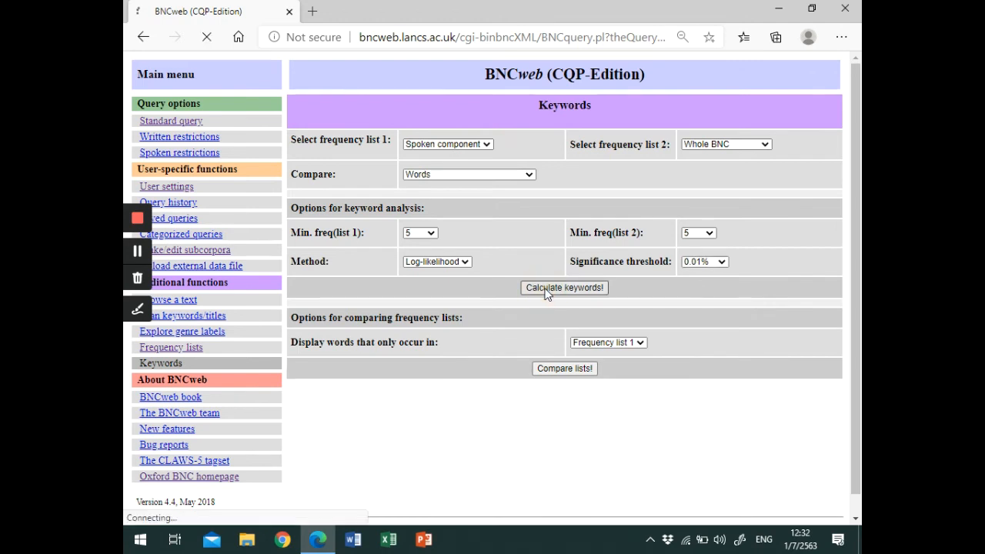
click(564, 287)
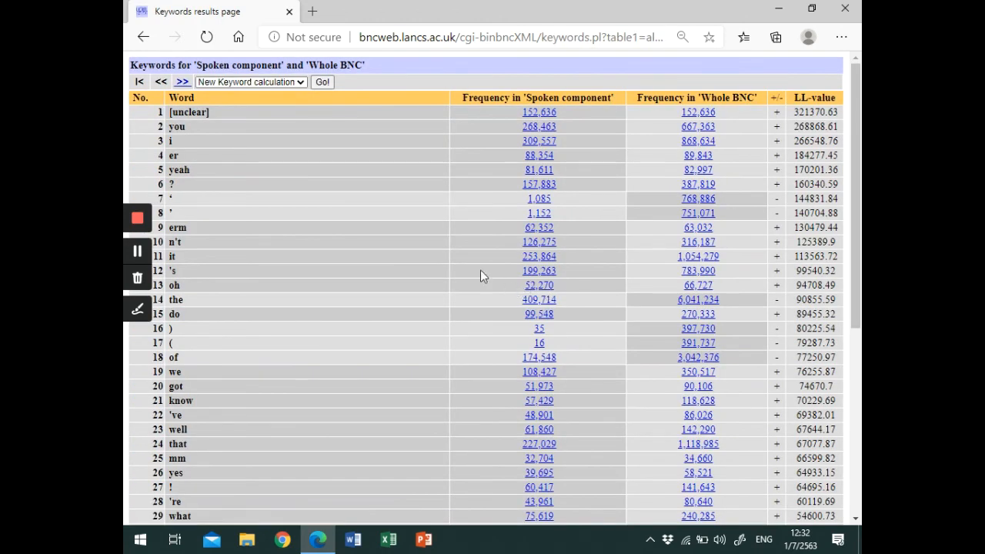
mouse_move(323, 105)
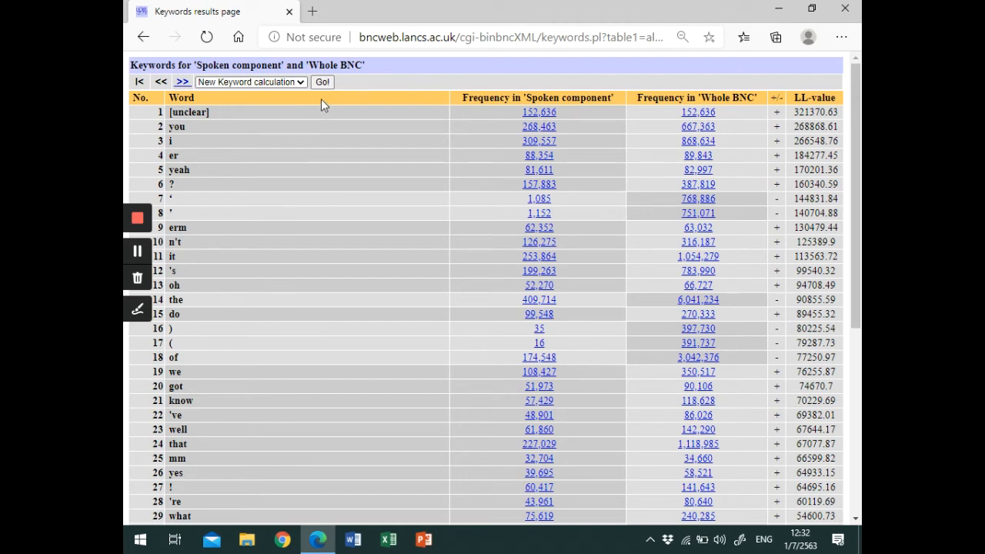
mouse_move(314, 135)
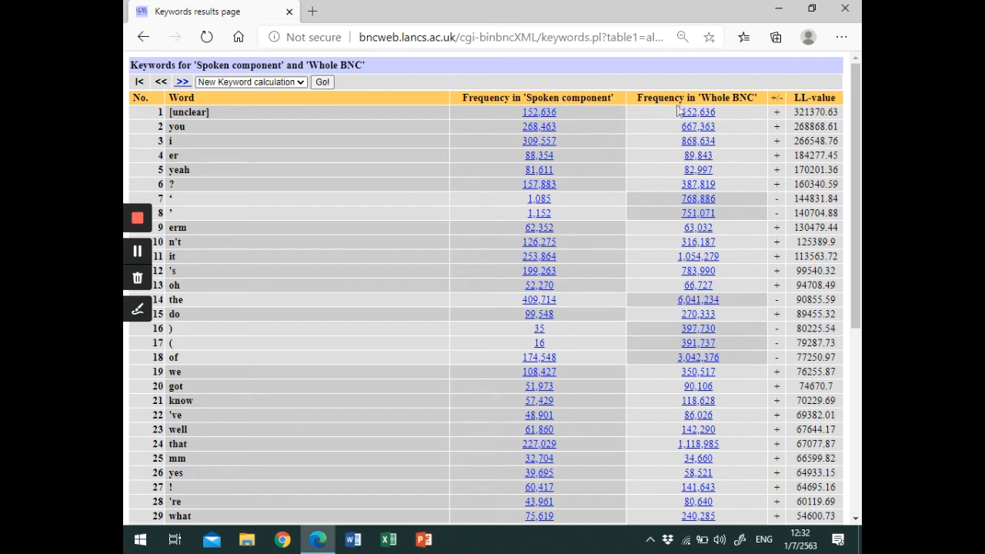
mouse_move(724, 204)
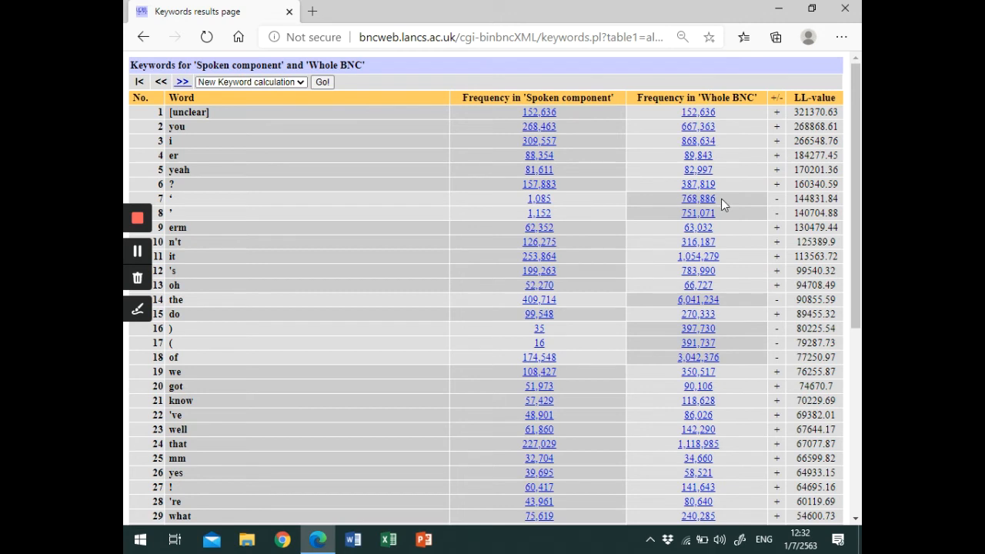
mouse_move(801, 95)
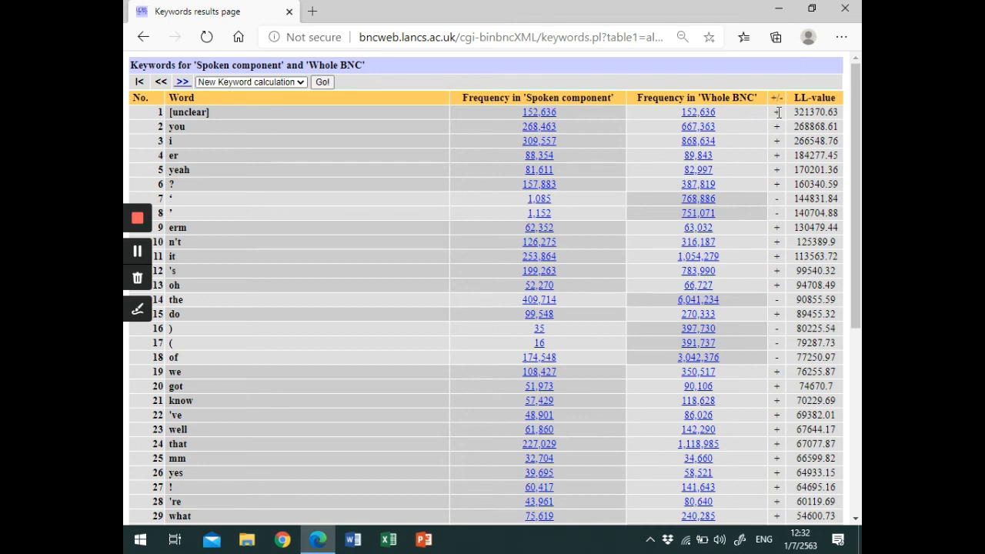
mouse_move(131, 262)
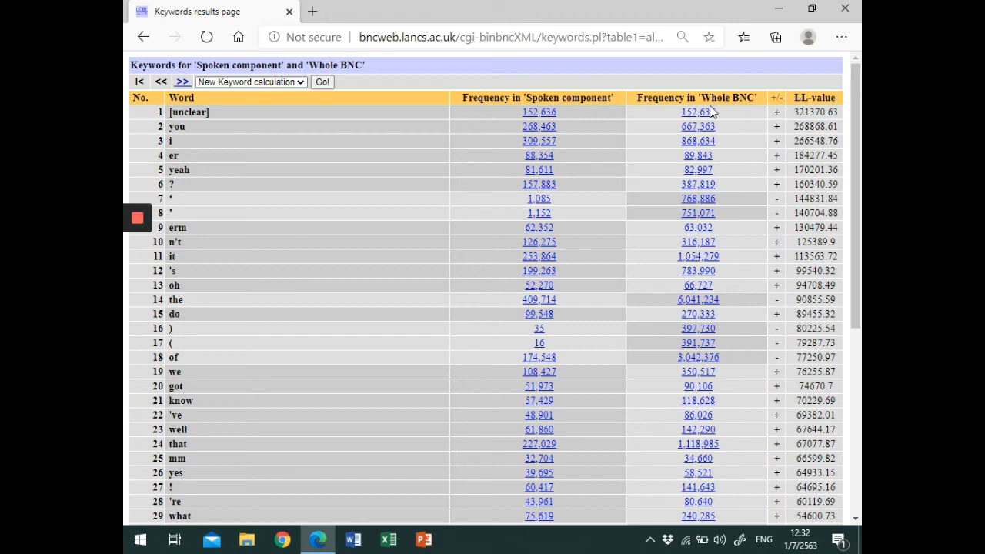
mouse_move(554, 119)
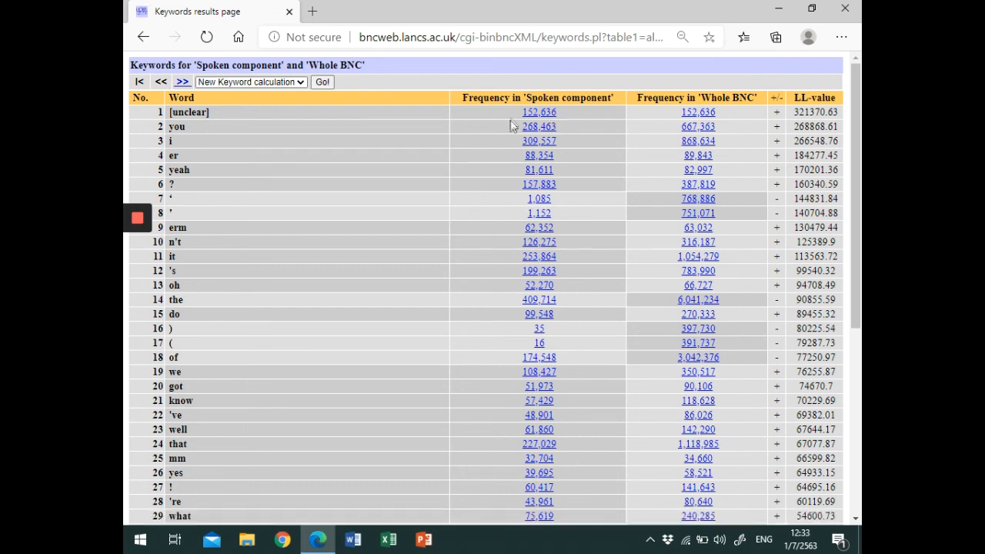
mouse_move(585, 131)
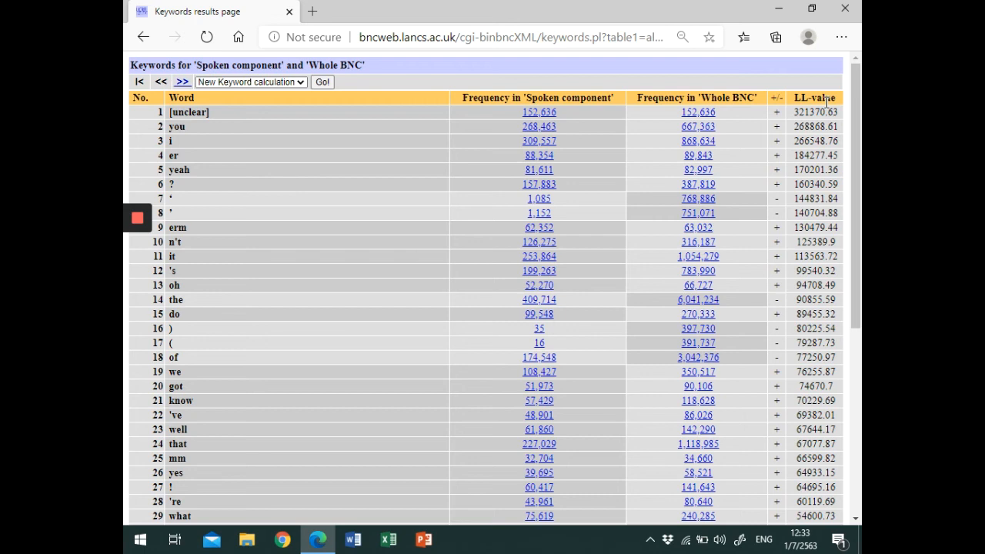
mouse_move(193, 148)
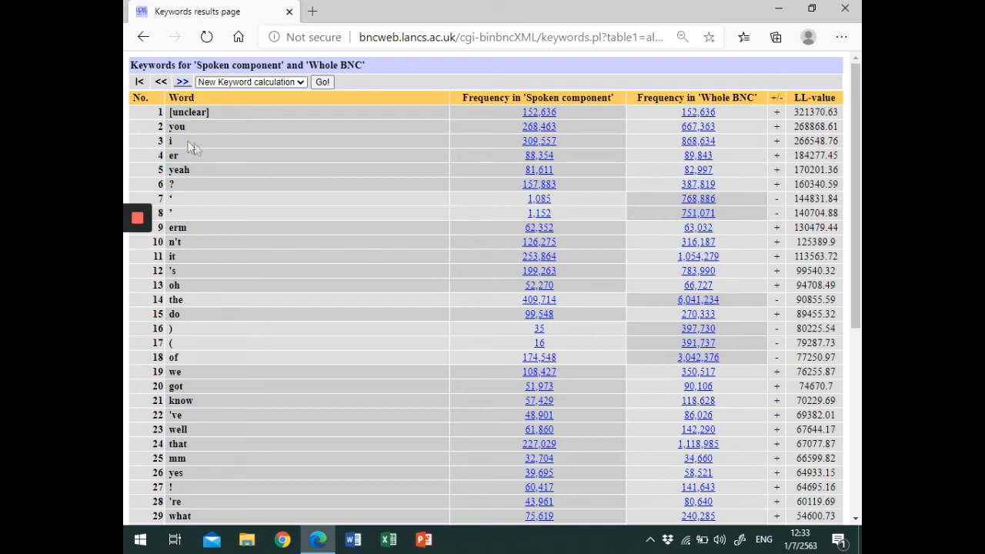
mouse_move(225, 141)
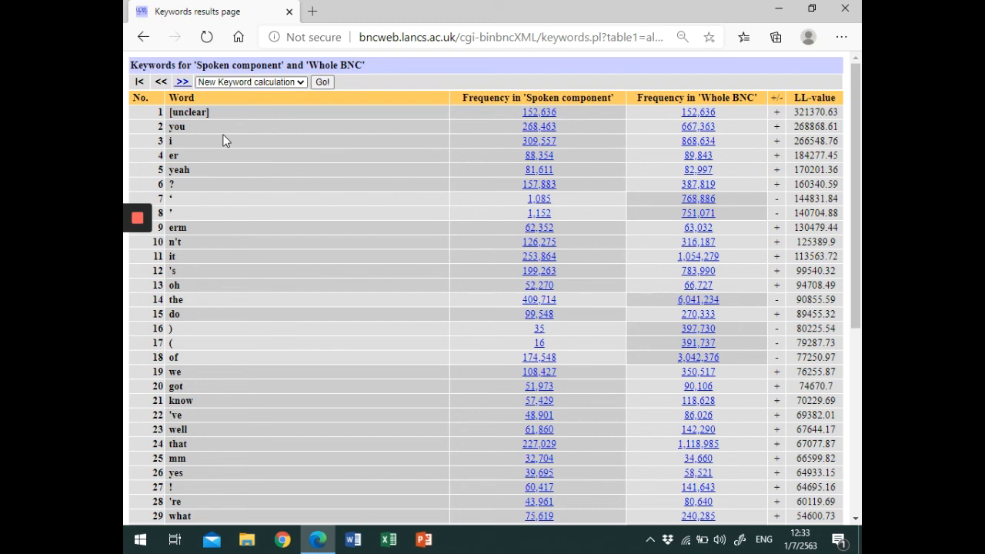
mouse_move(168, 137)
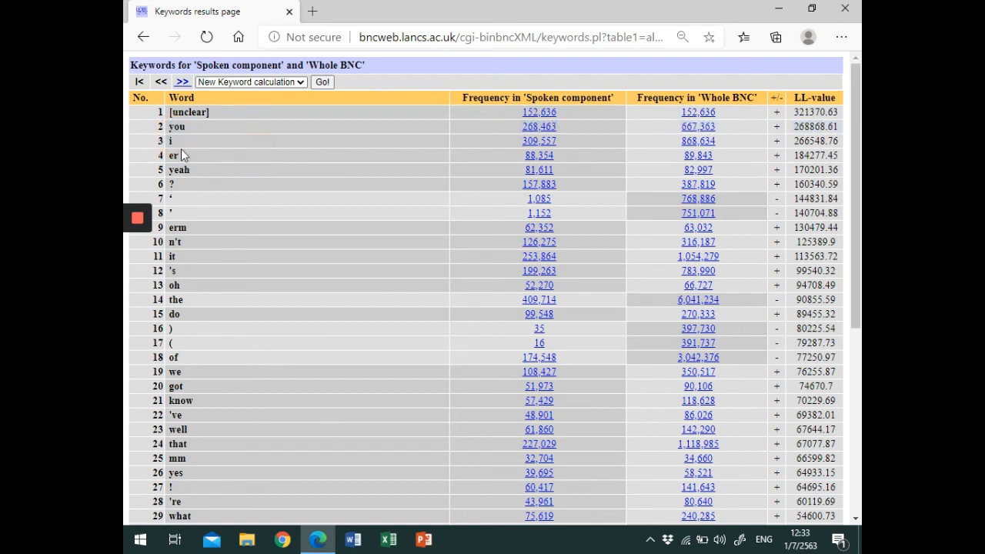
mouse_move(177, 162)
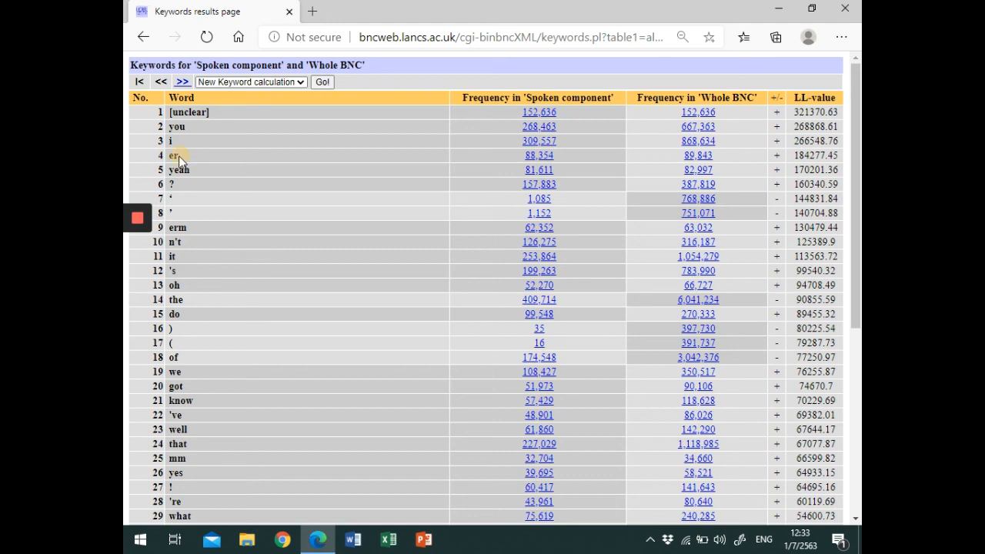
double_click(178, 170)
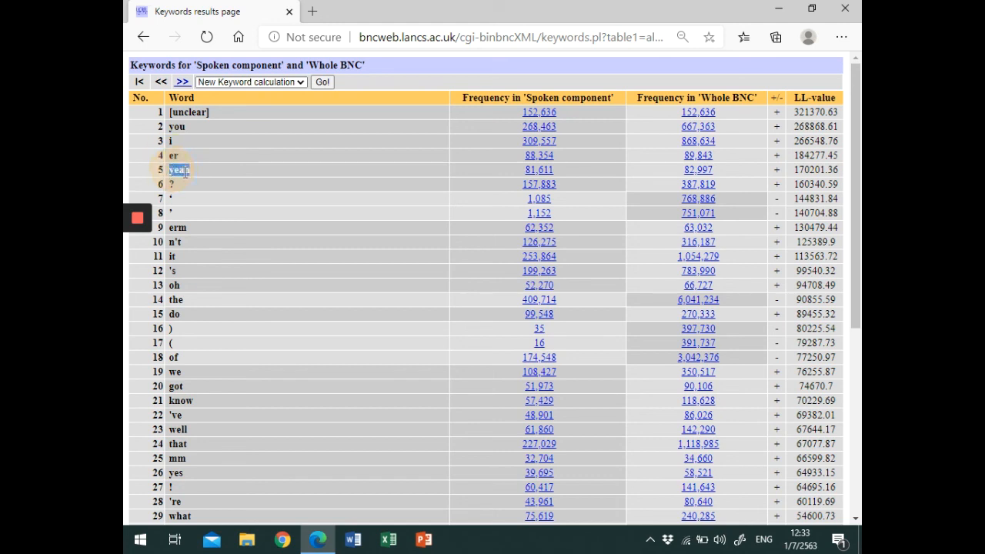